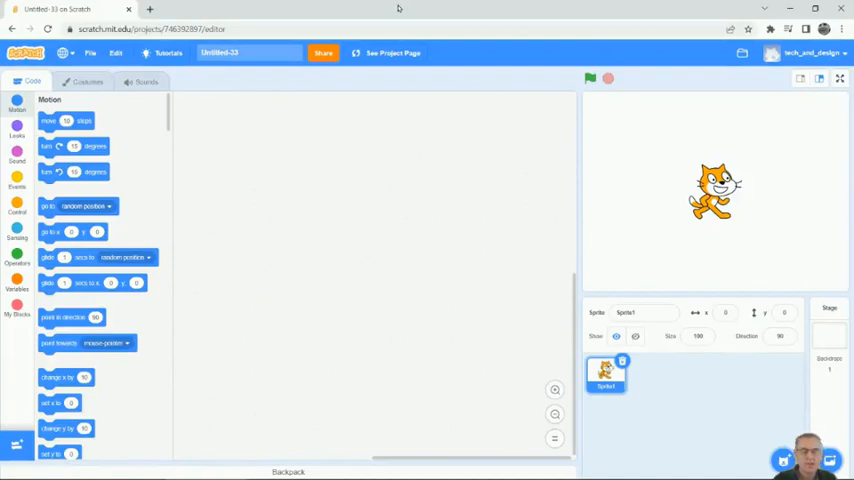
mouse_move(341, 115)
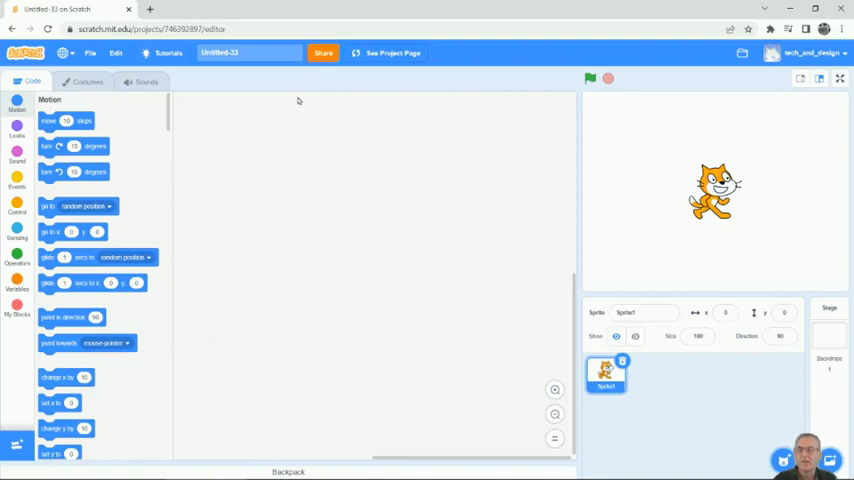
mouse_move(512, 62)
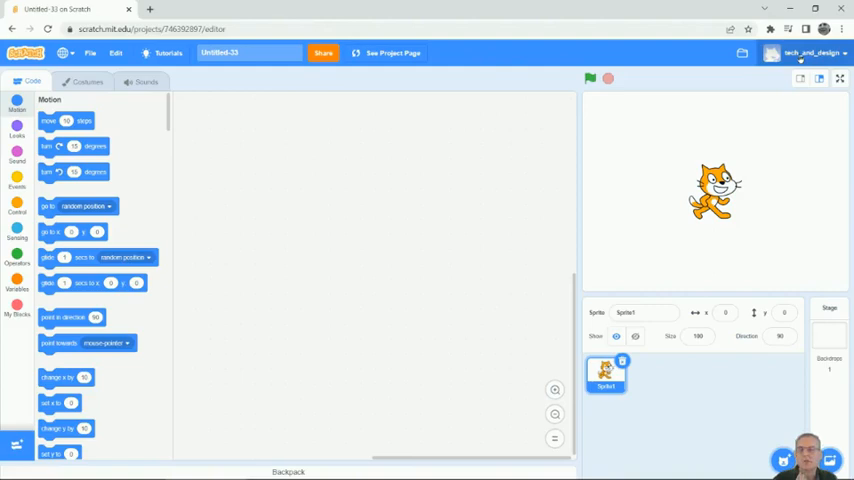
mouse_move(199, 101)
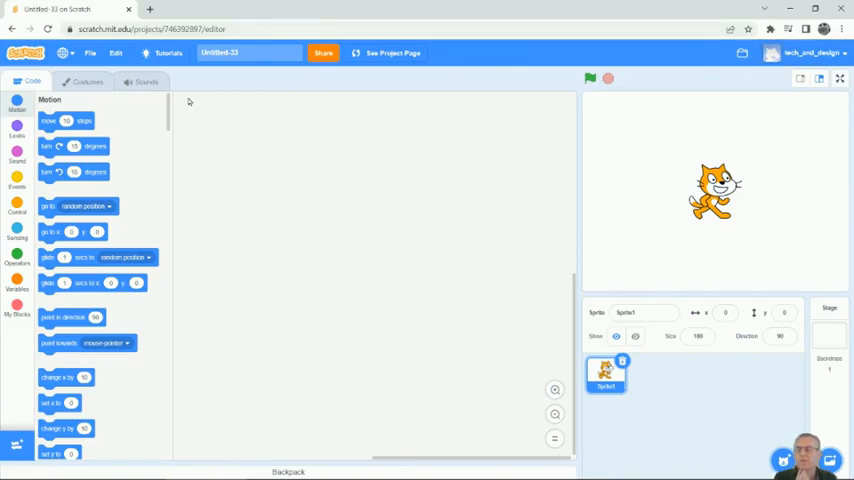
Step: Rename the Untitled-33 project to 'PacMan video series' in the menu-bar title field
click(93, 54)
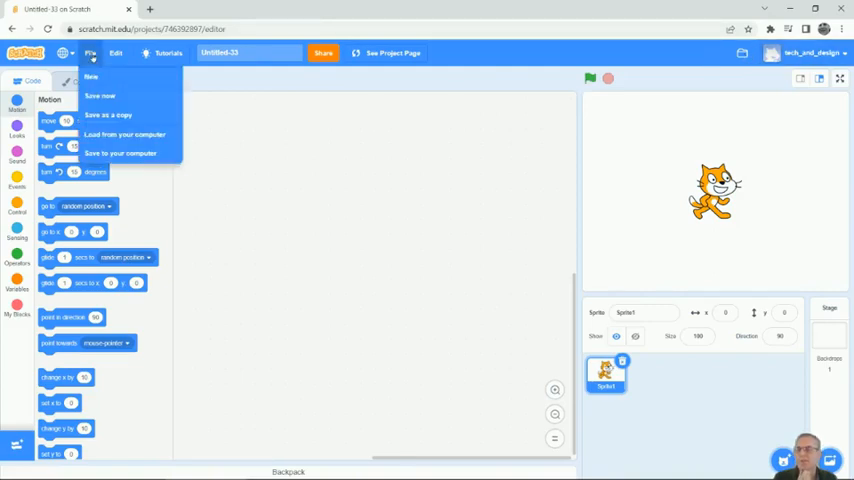
click(267, 99)
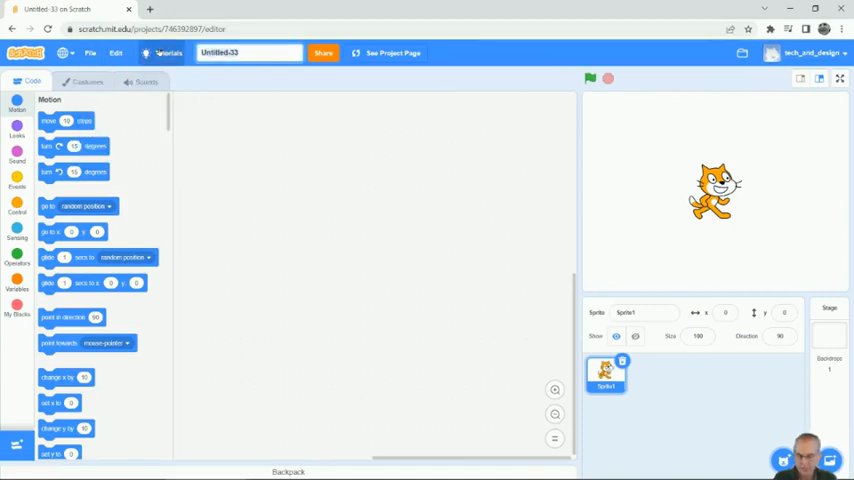
text(PacMan video series)
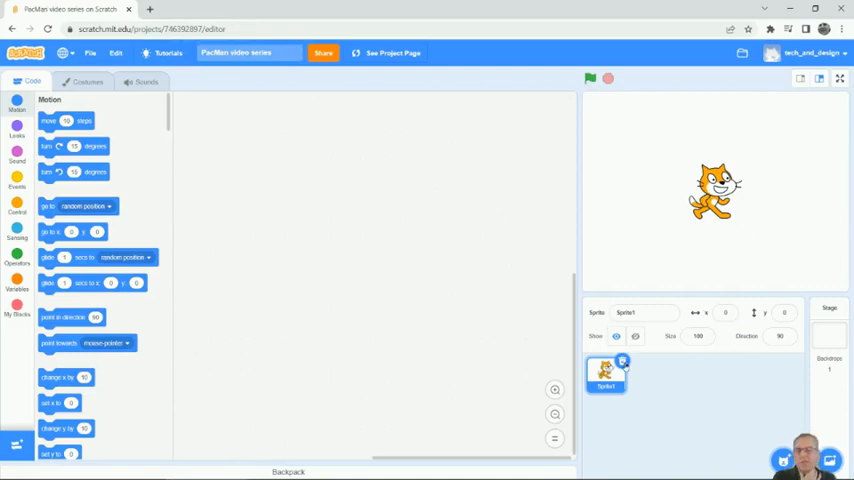
Step: Delete the default cat sprite, Sprite1, so only the Ball sprite remains
click(829, 330)
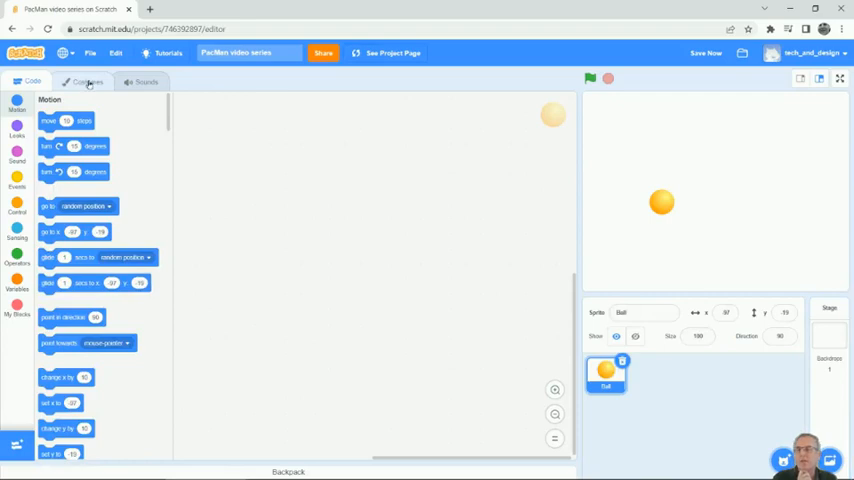
Step: Remove costumes ball-b to ball-e and add a reshape point on ball-a's right edge
click(86, 82)
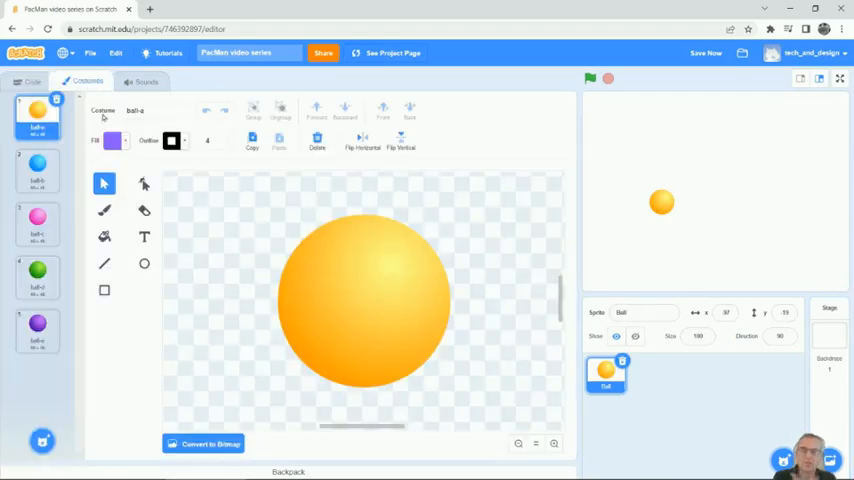
click(36, 165)
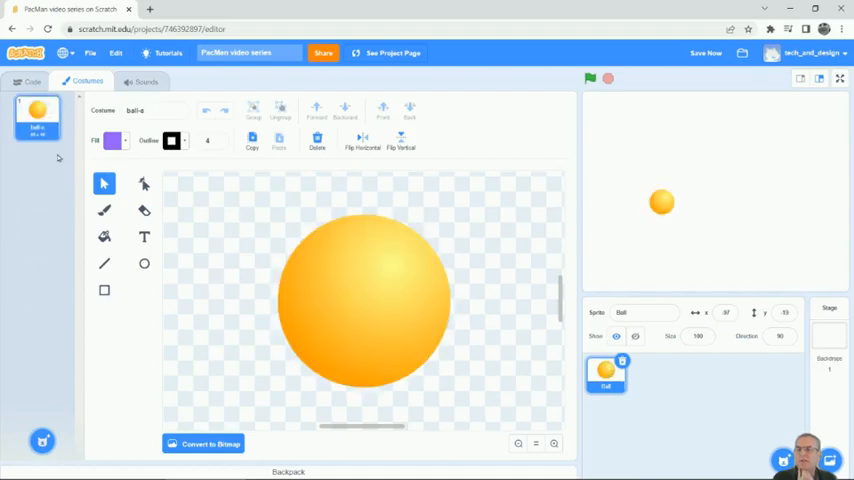
mouse_move(318, 281)
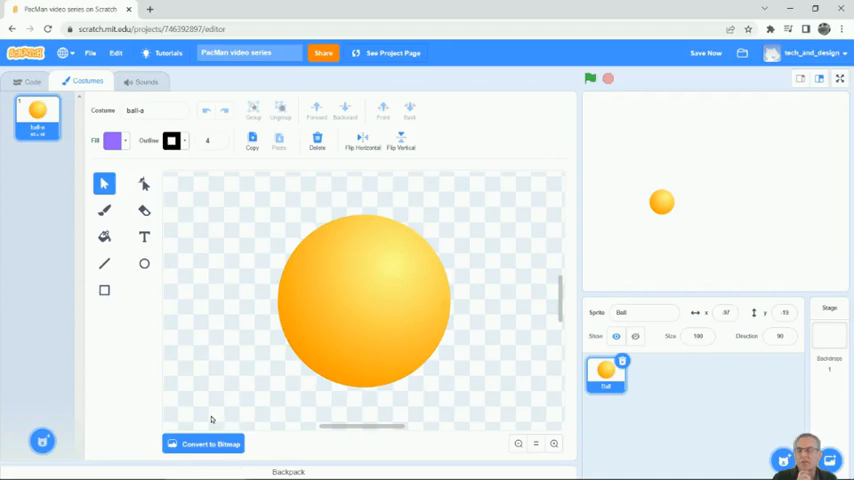
mouse_move(178, 211)
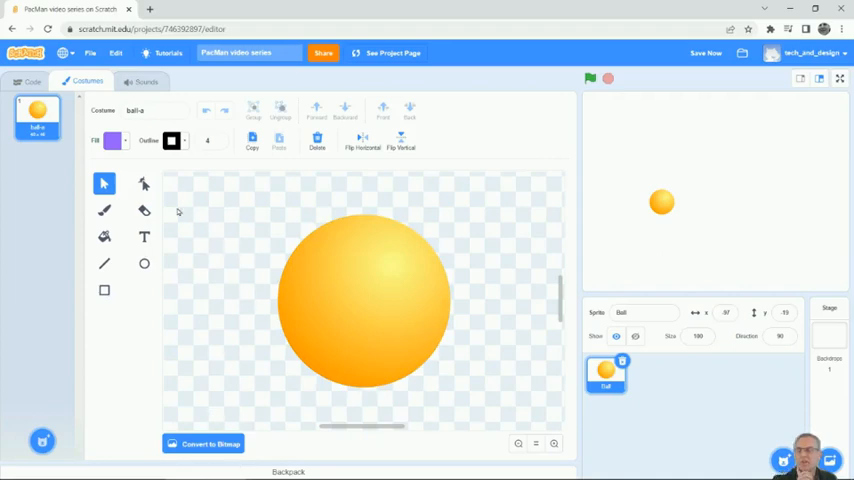
mouse_move(143, 186)
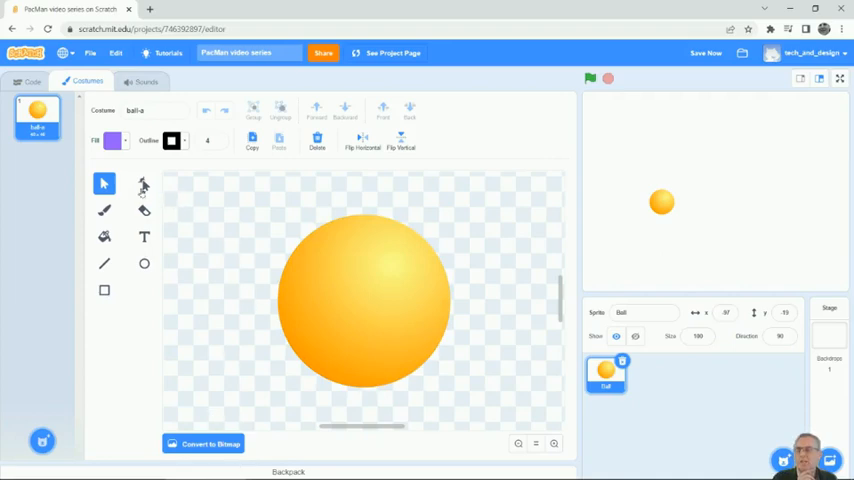
mouse_move(104, 182)
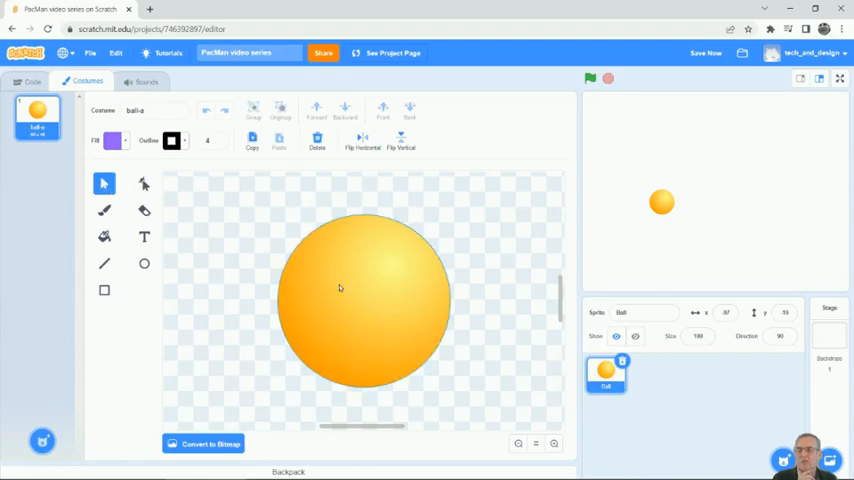
click(339, 288)
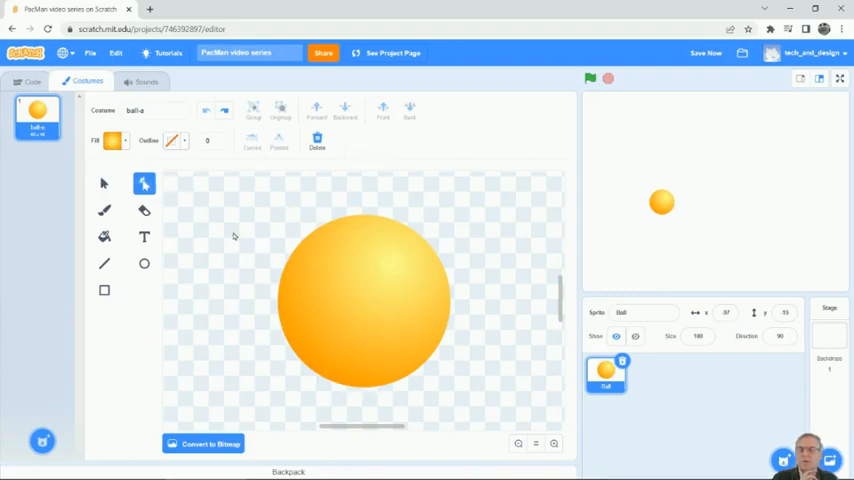
click(364, 300)
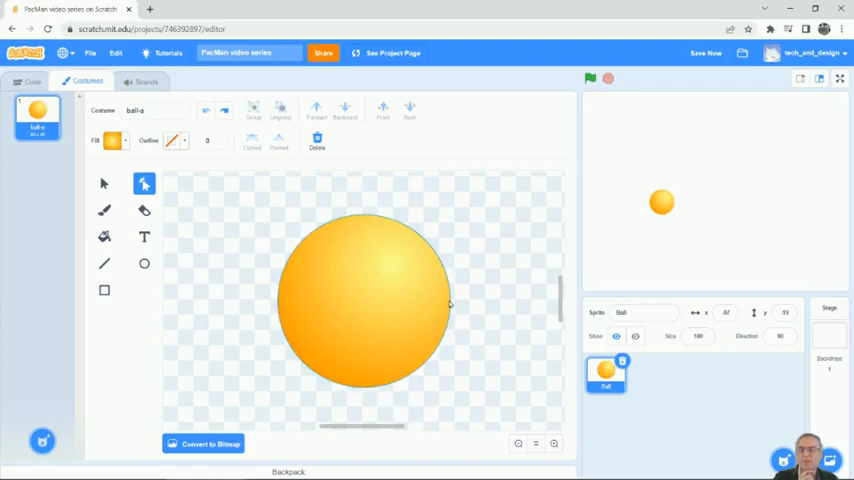
click(365, 300)
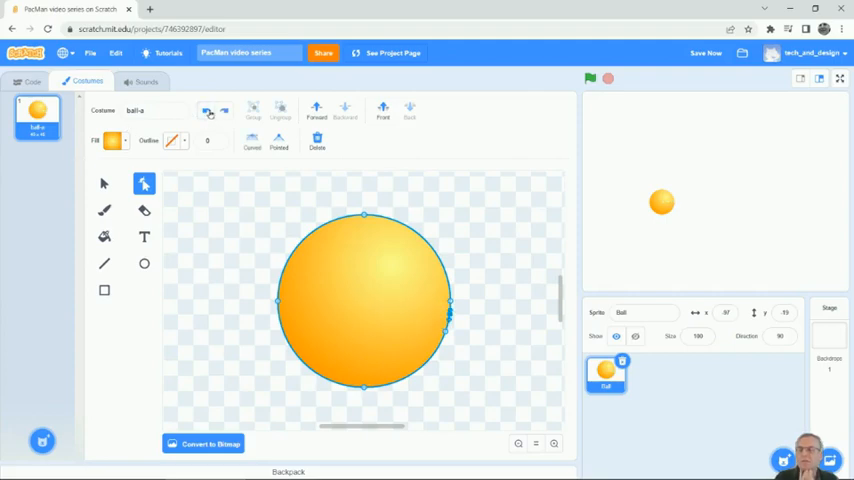
Step: Duplicate the ball-a and ball-a3 costumes to create ball-a4 with a wider mouth
right_click(37, 108)
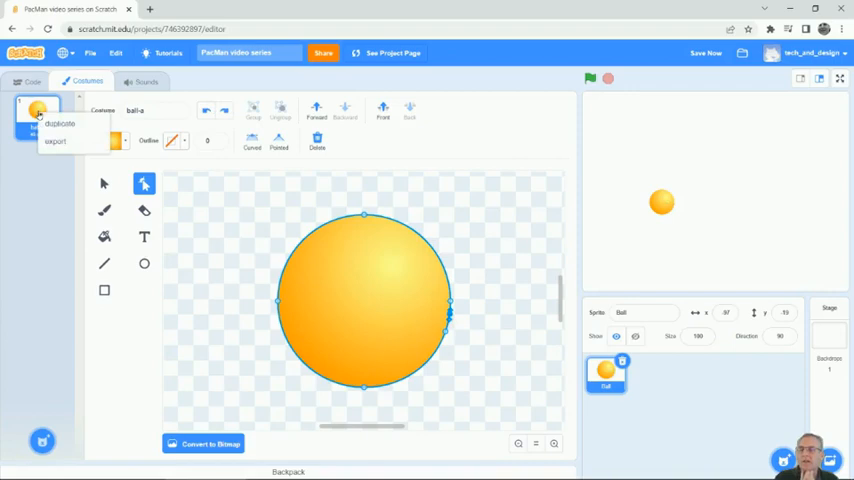
click(53, 123)
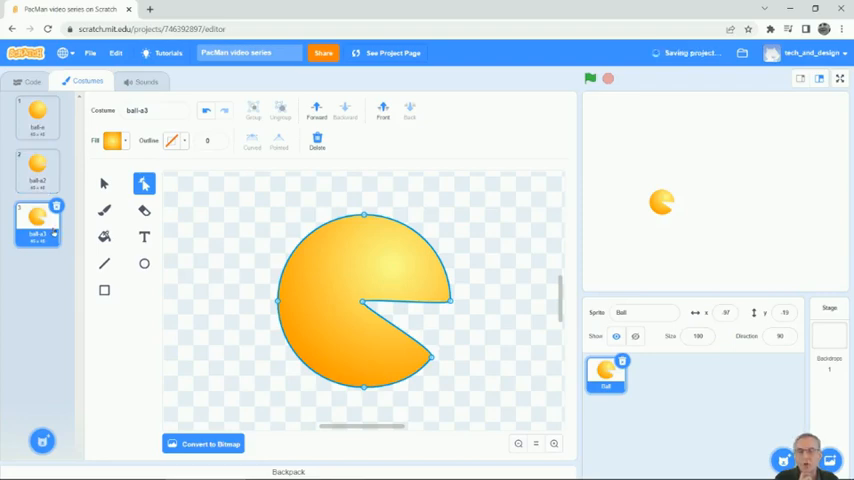
right_click(38, 218)
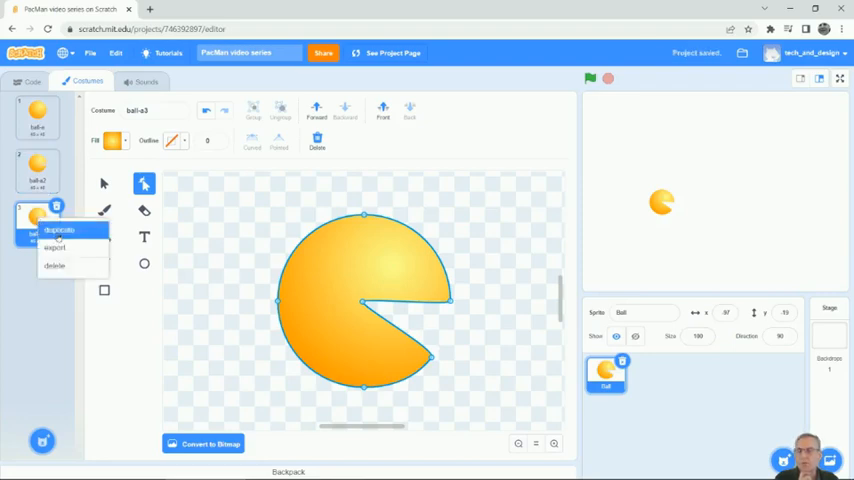
click(62, 231)
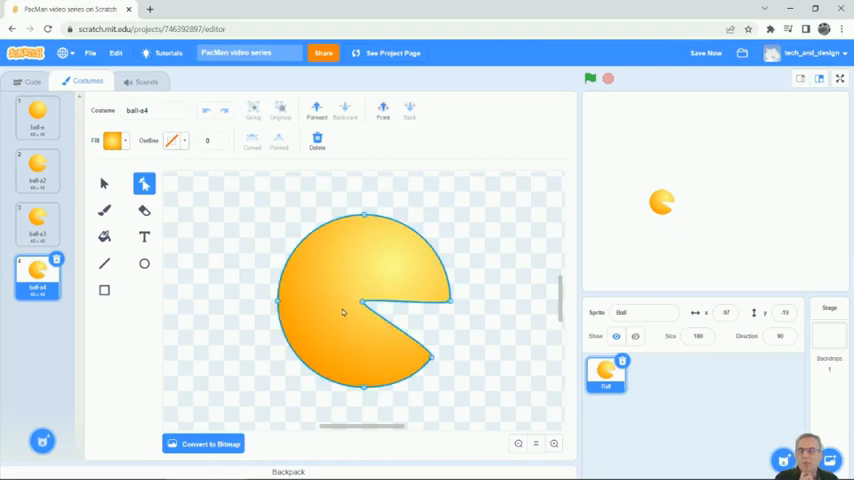
mouse_move(395, 383)
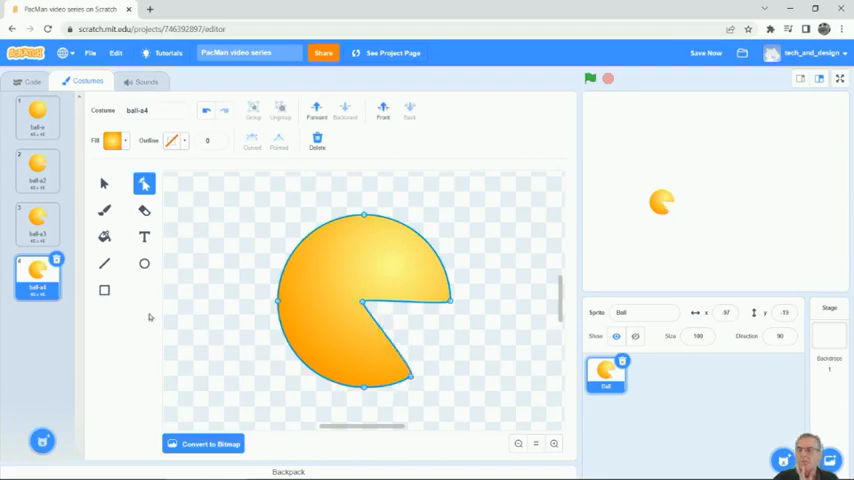
click(40, 113)
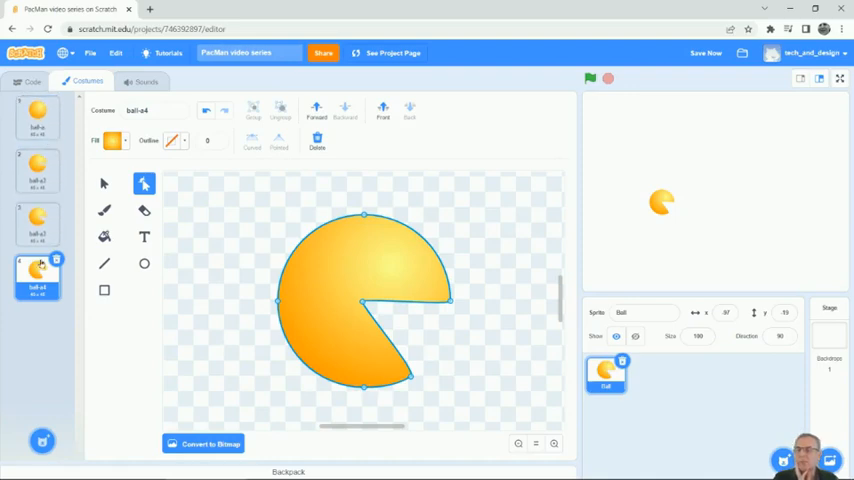
Step: Duplicate the third costume and drag the copy's lower jaw to narrow the mouth
right_click(38, 218)
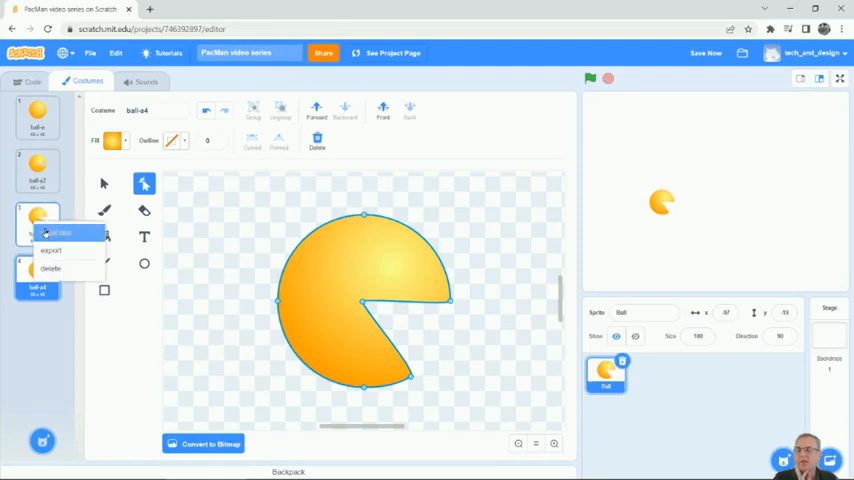
click(55, 232)
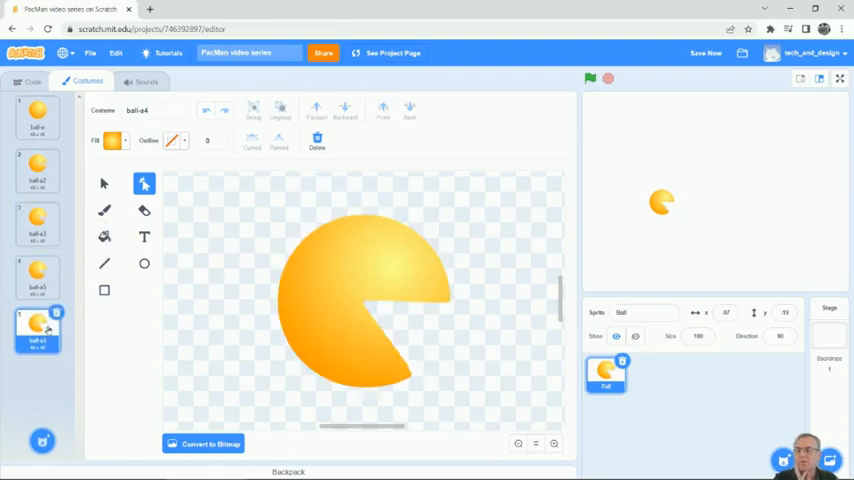
click(38, 228)
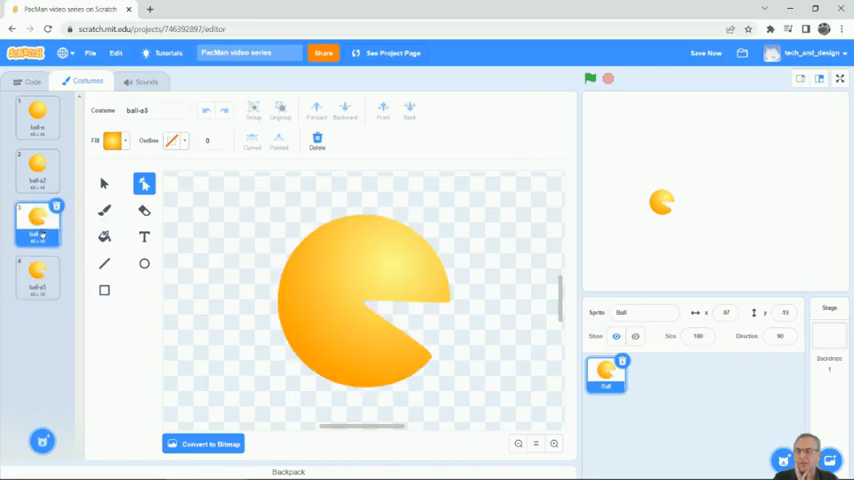
click(37, 272)
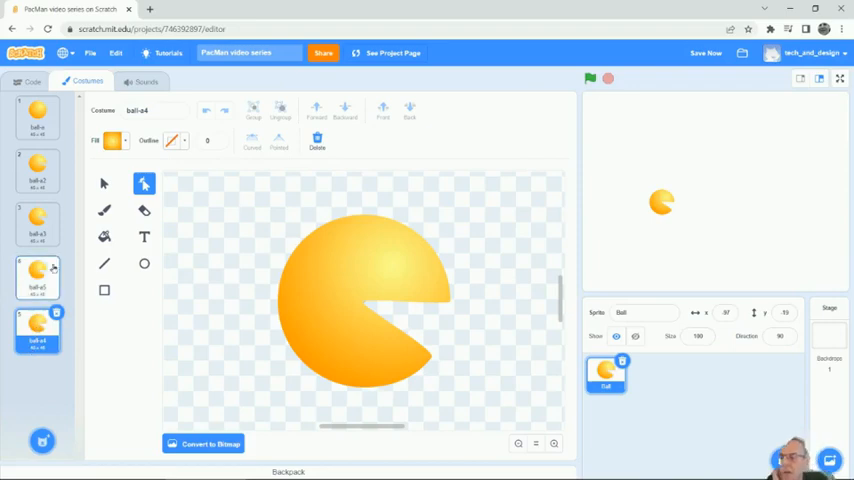
click(38, 280)
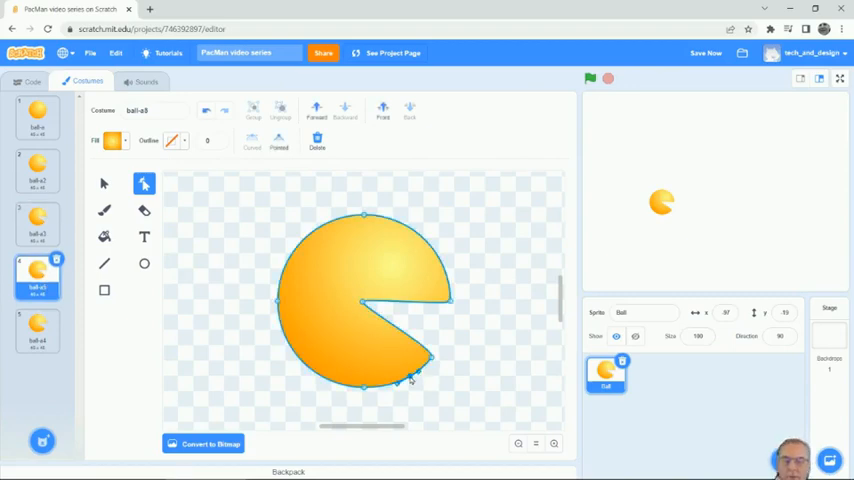
drag(410, 378, 430, 360)
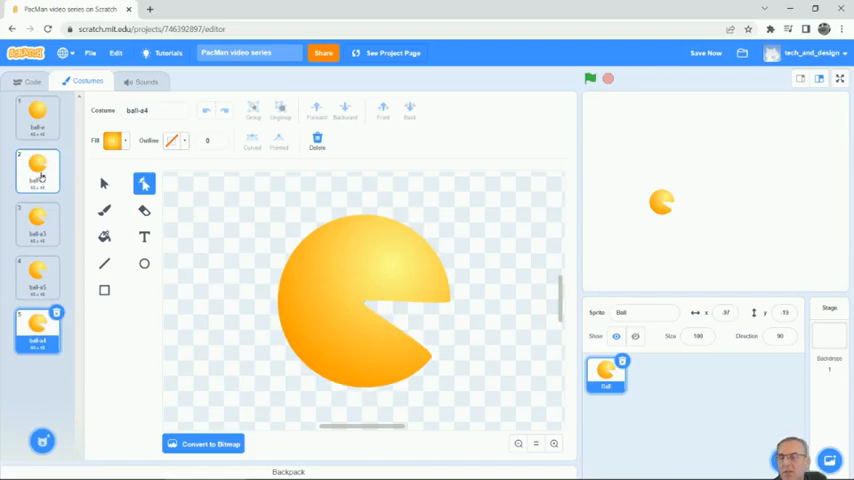
click(38, 225)
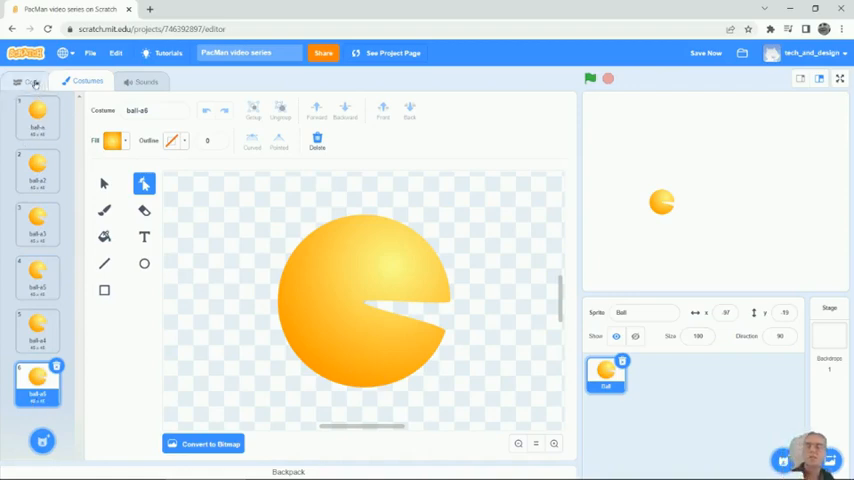
Step: Build a 'when green flag clicked' script with a forever loop containing 'next costume'
click(22, 82)
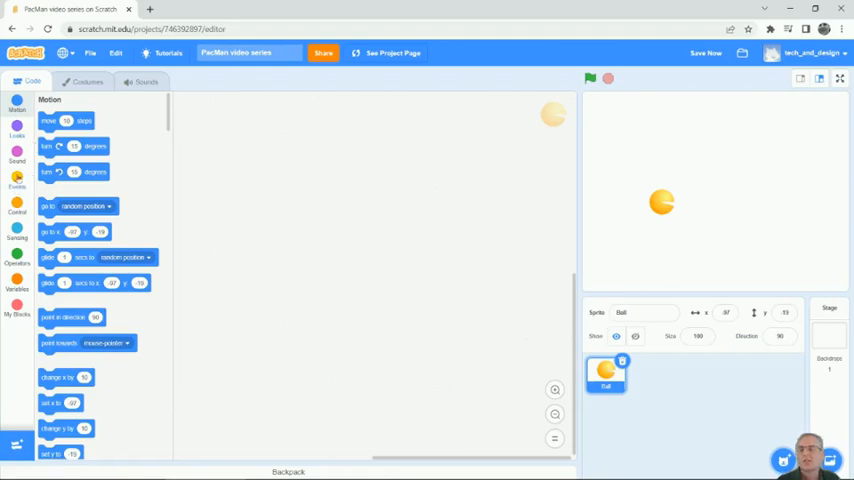
click(14, 186)
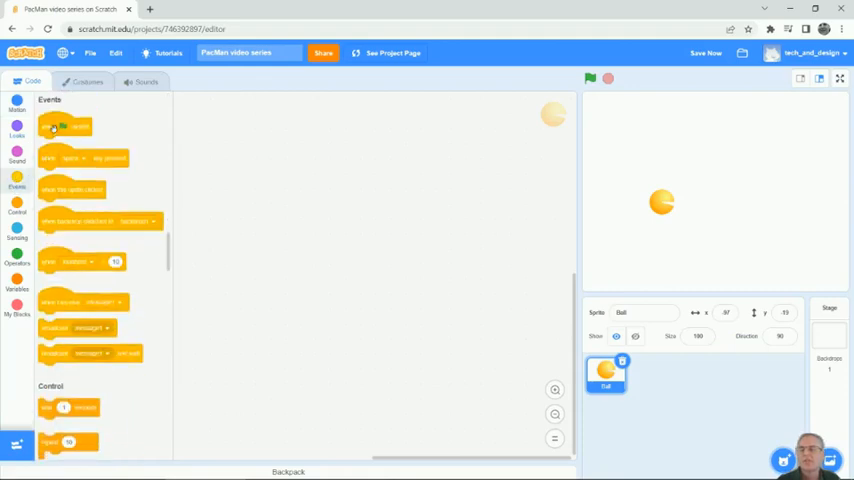
drag(65, 126, 227, 134)
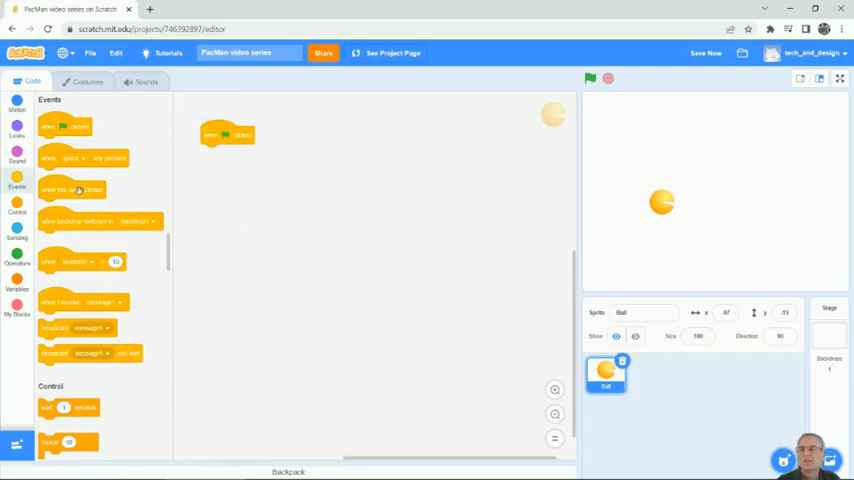
click(16, 211)
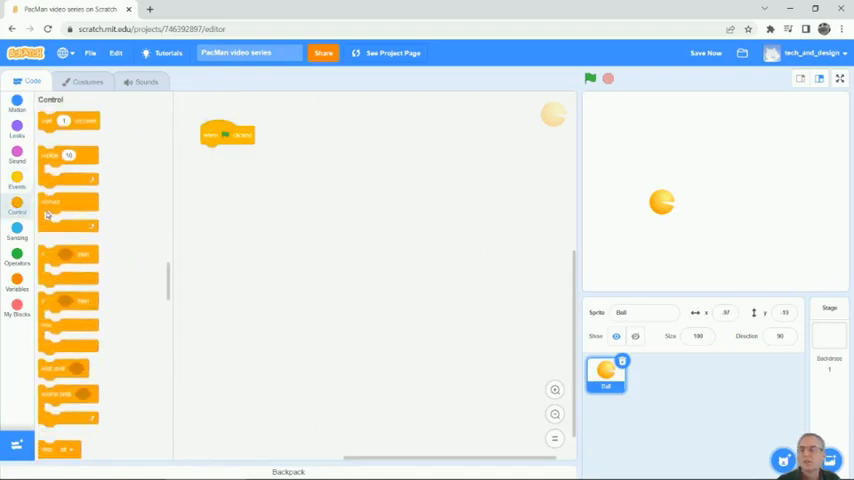
drag(68, 202, 214, 190)
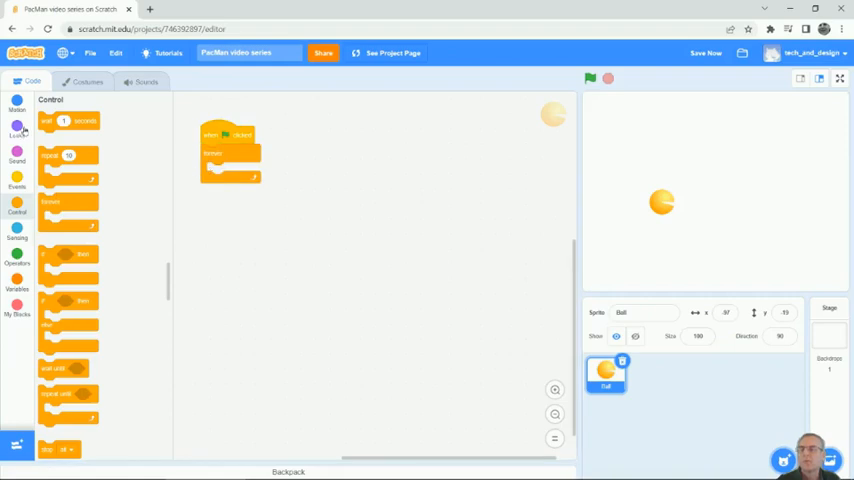
click(17, 131)
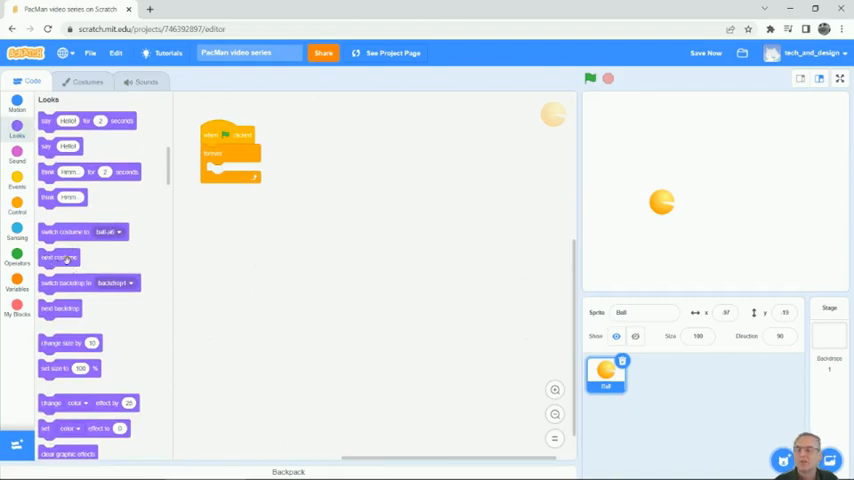
drag(58, 257, 228, 171)
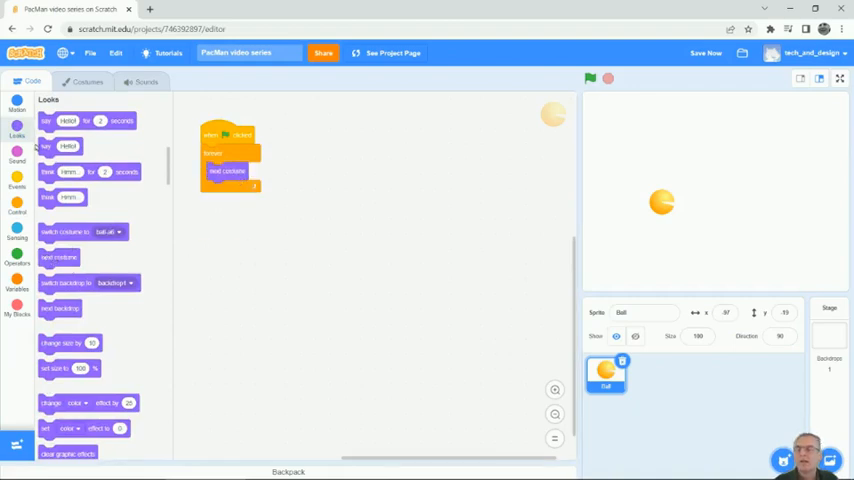
click(13, 209)
text(0.1)
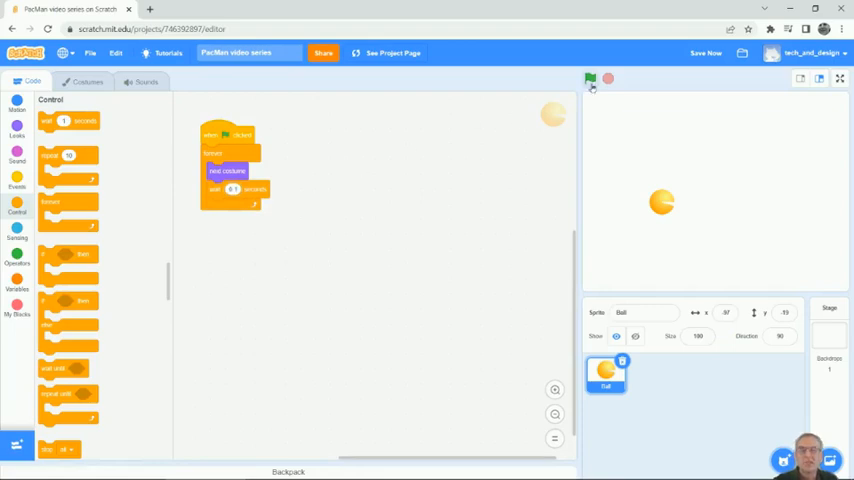
Step: Run the Ball's mouth animation with the green flag
click(589, 79)
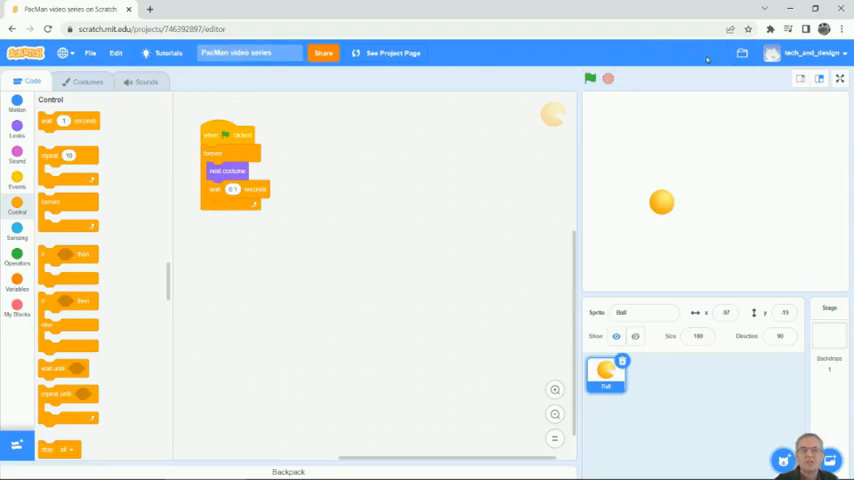
mouse_move(712, 62)
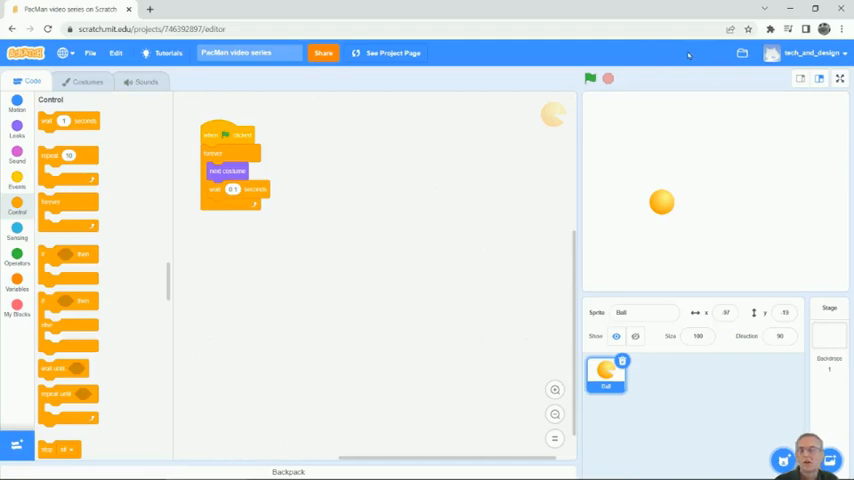
mouse_move(480, 132)
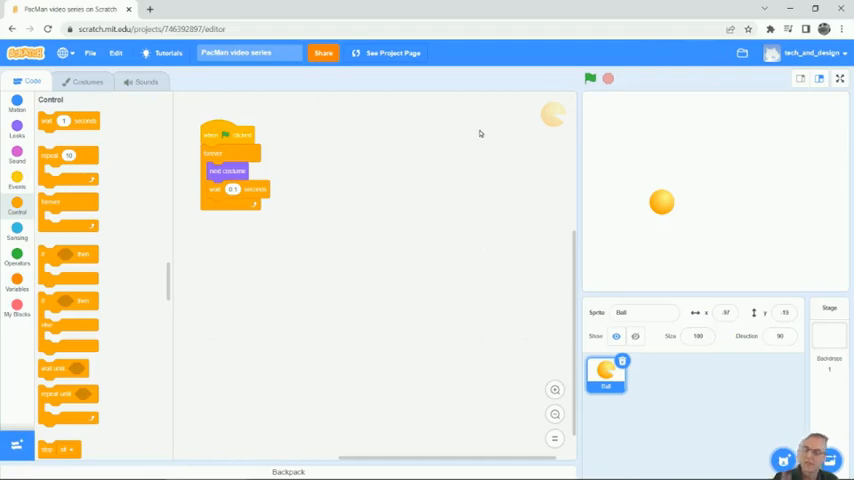
mouse_move(548, 103)
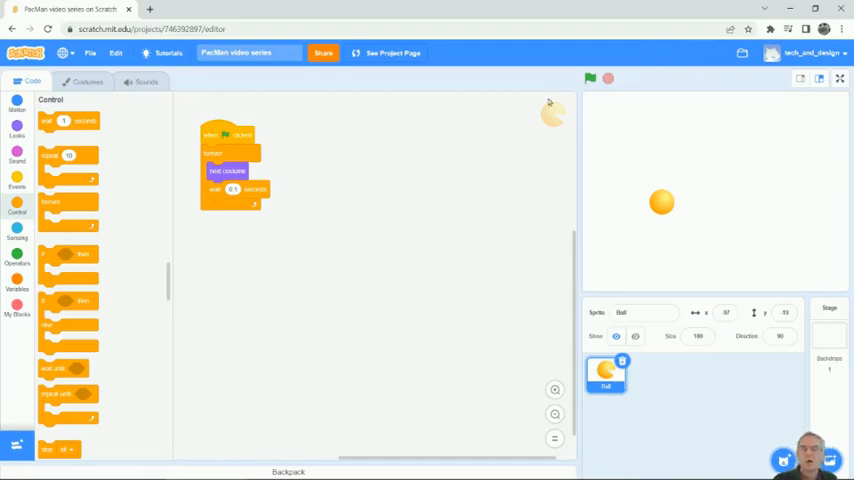